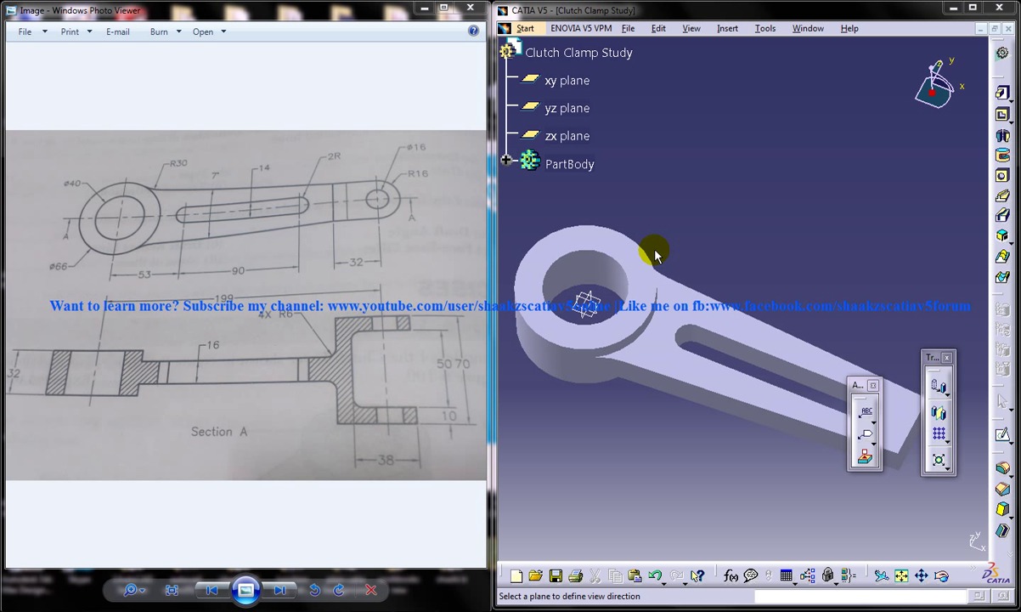
pyautogui.moveTo(782, 47)
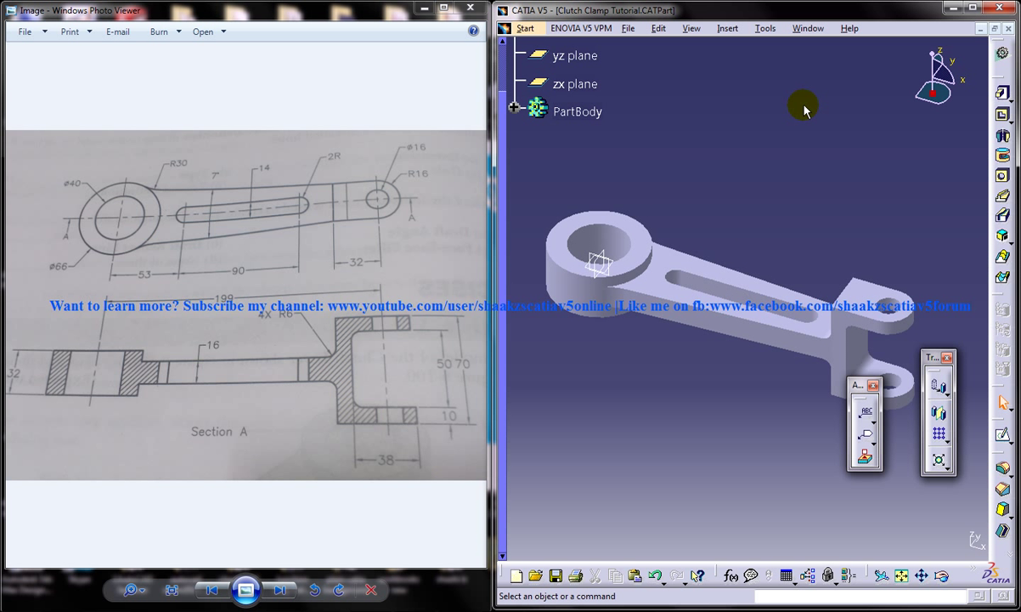
# Return to the Clutch Clamp Study part and start a sketch on the arm's top face
pyautogui.click(808, 28)
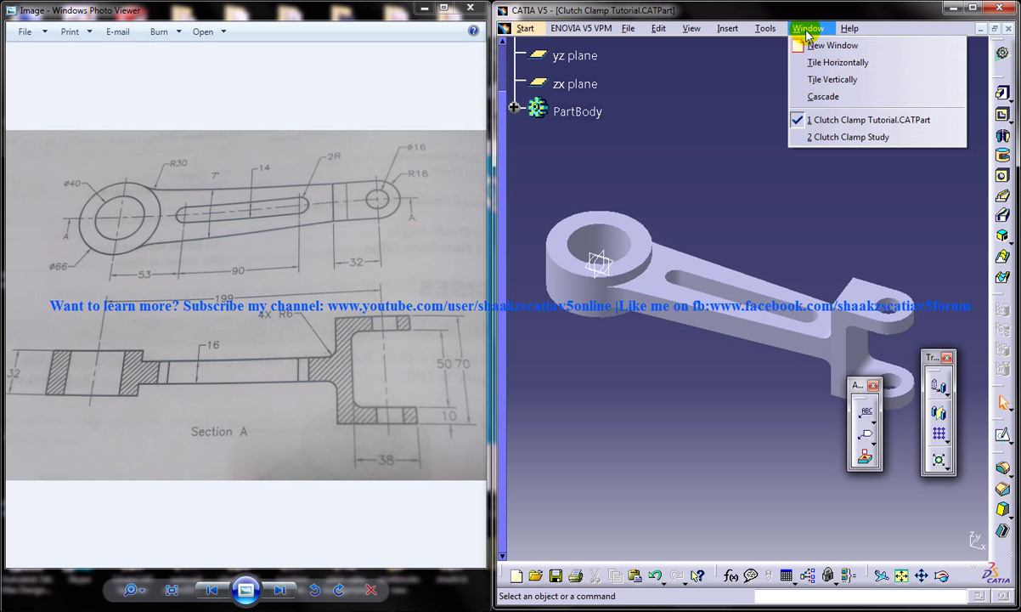
pyautogui.click(849, 136)
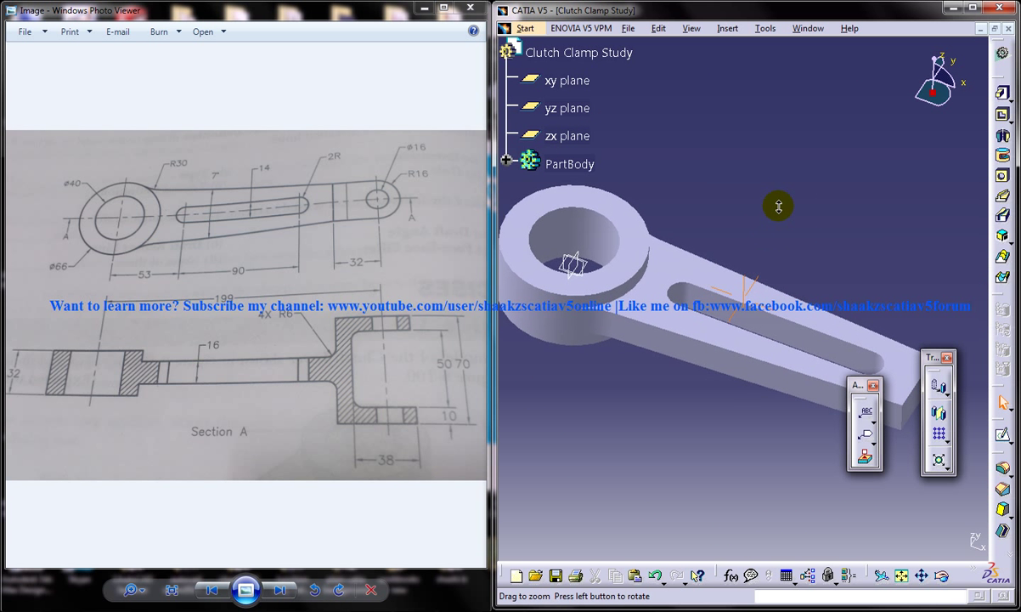
pyautogui.click(938, 384)
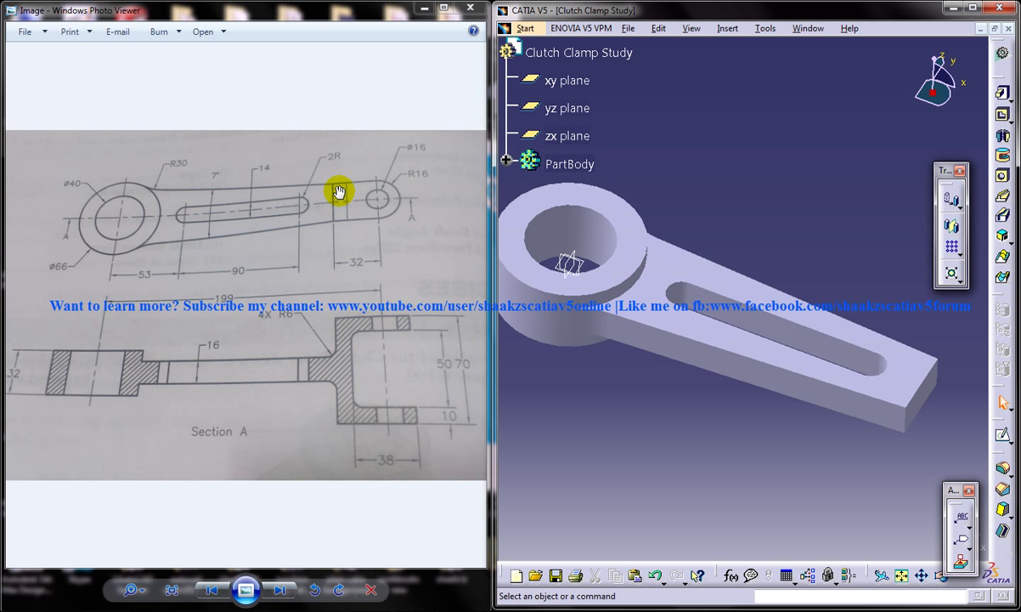
pyautogui.moveTo(400, 325)
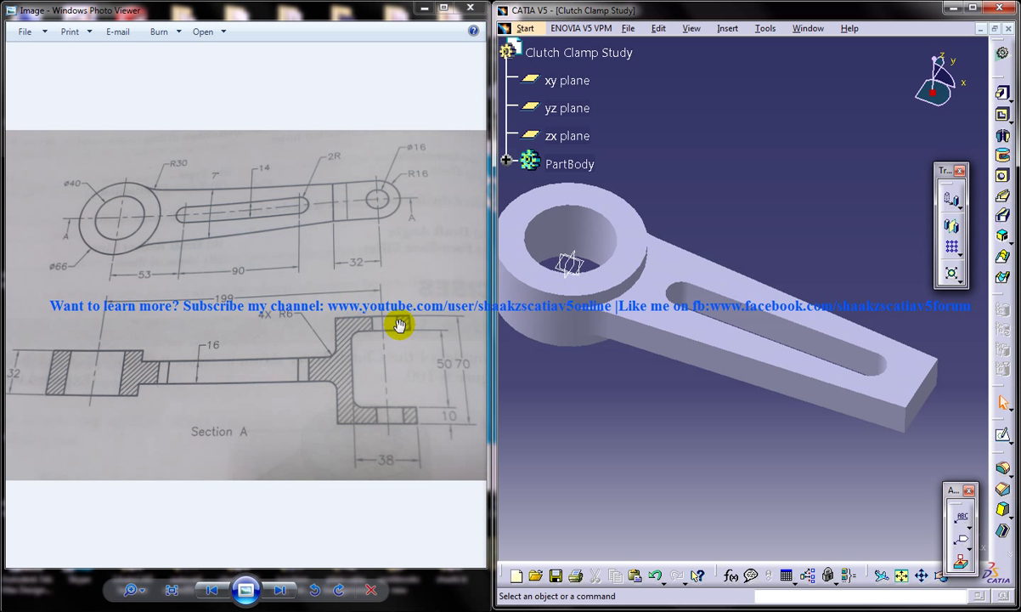
pyautogui.moveTo(360, 184)
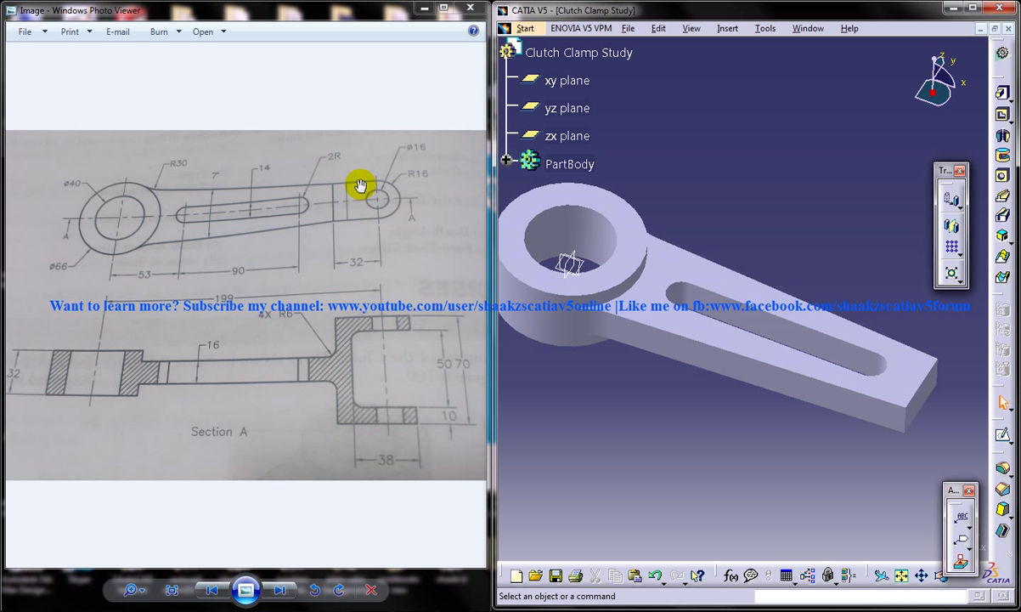
pyautogui.moveTo(374, 185)
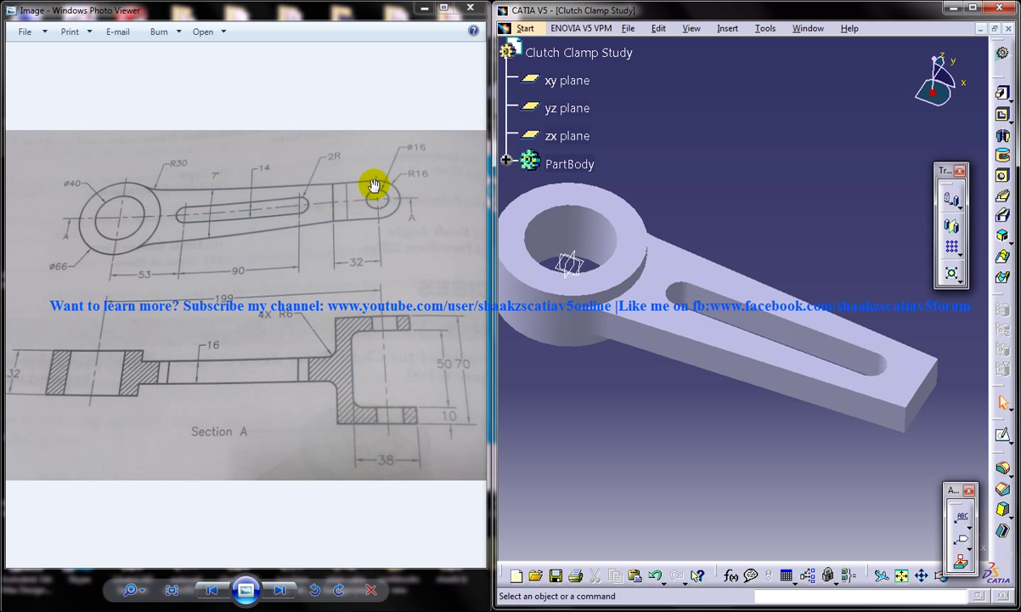
pyautogui.moveTo(347, 211)
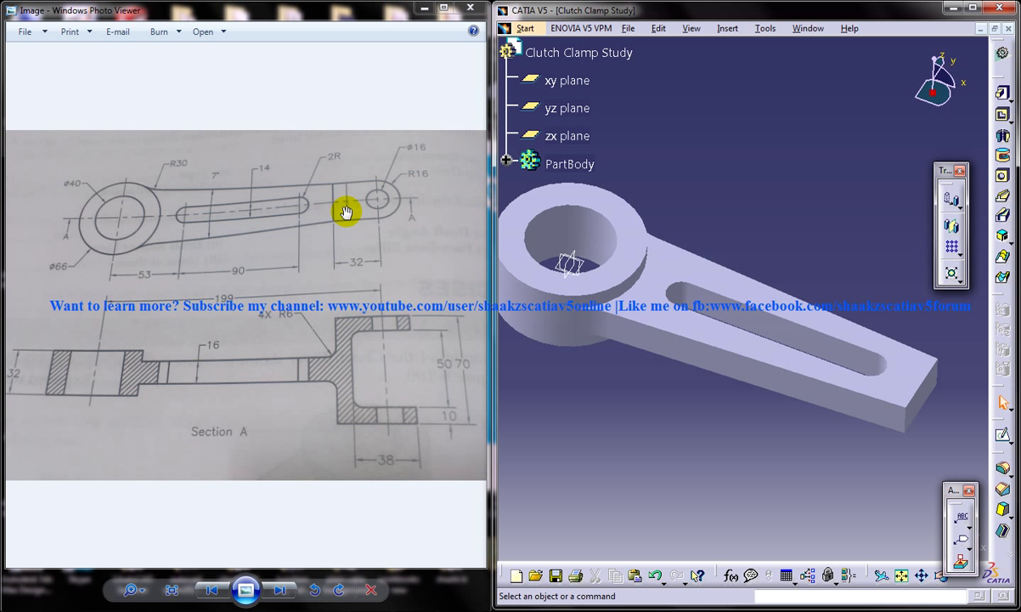
pyautogui.moveTo(376, 225)
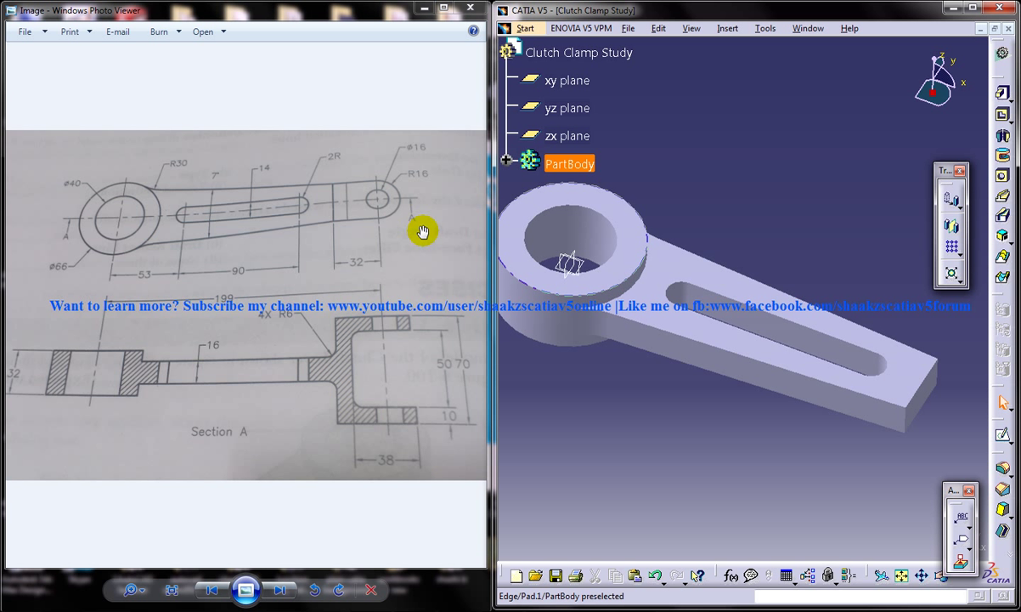
pyautogui.moveTo(382, 329)
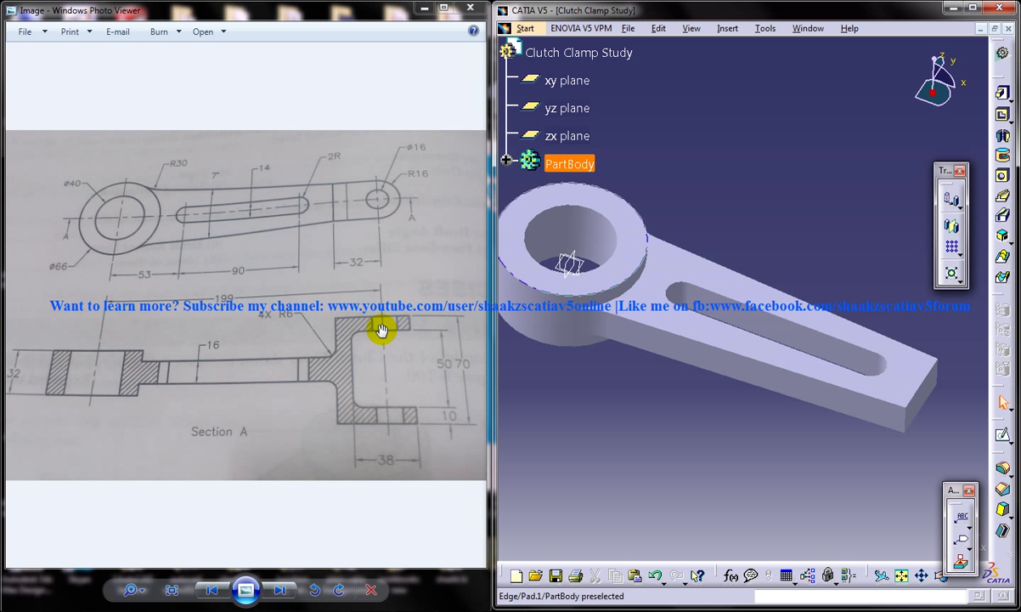
pyautogui.moveTo(364, 374)
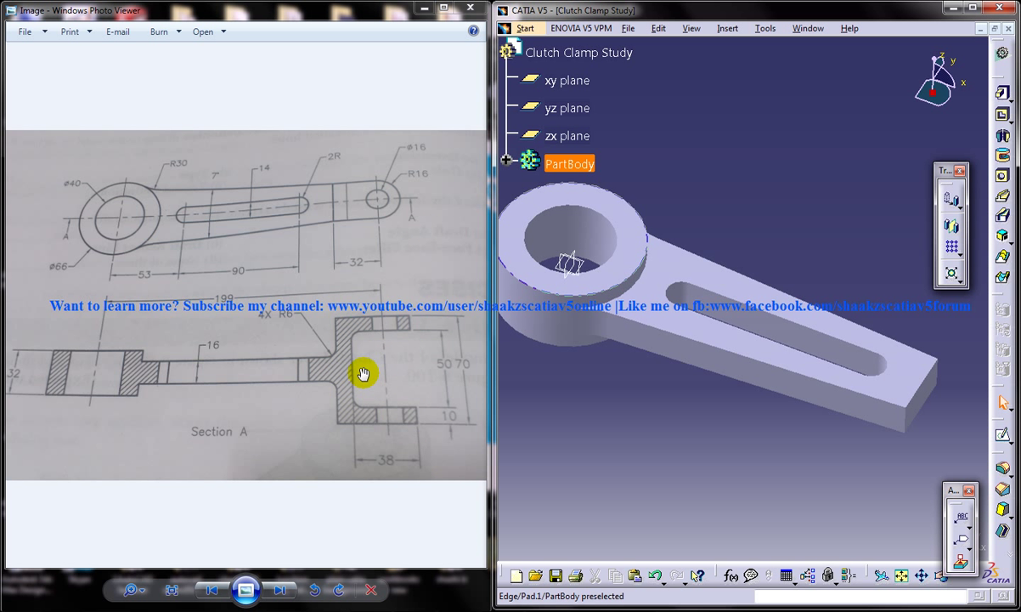
pyautogui.moveTo(357, 343)
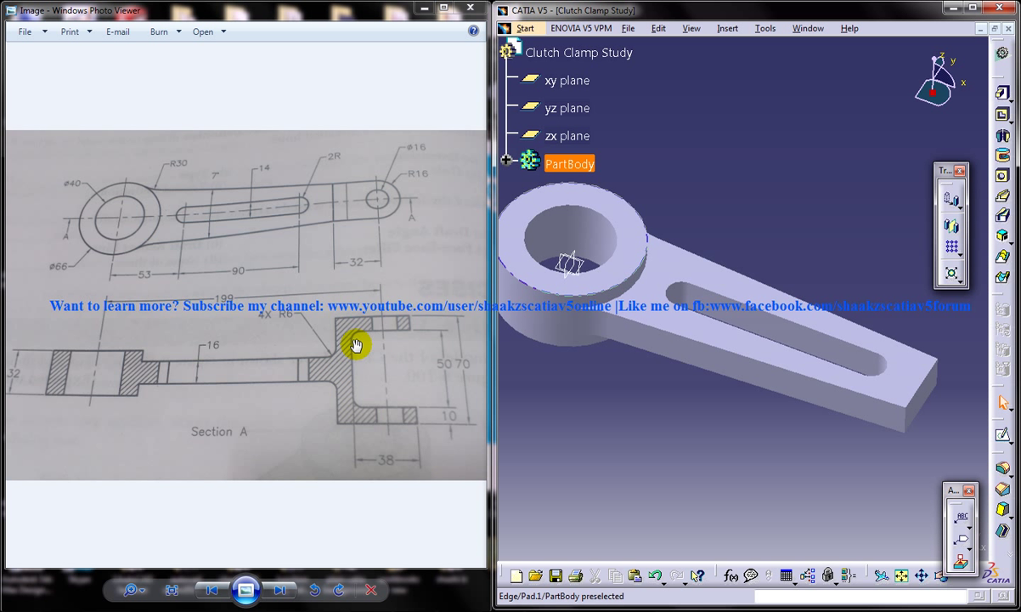
pyautogui.moveTo(356, 207)
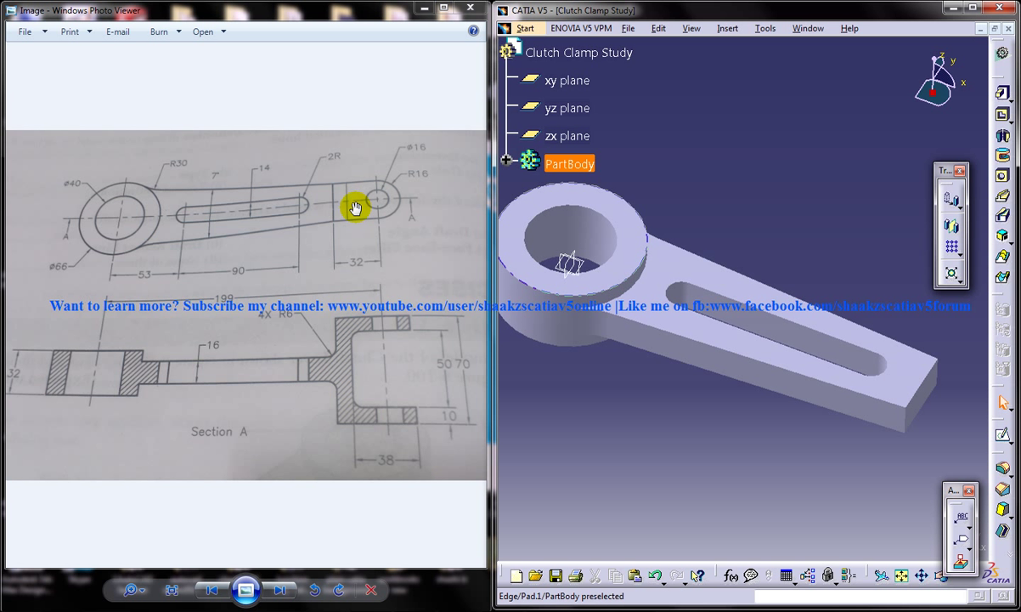
pyautogui.moveTo(350, 355)
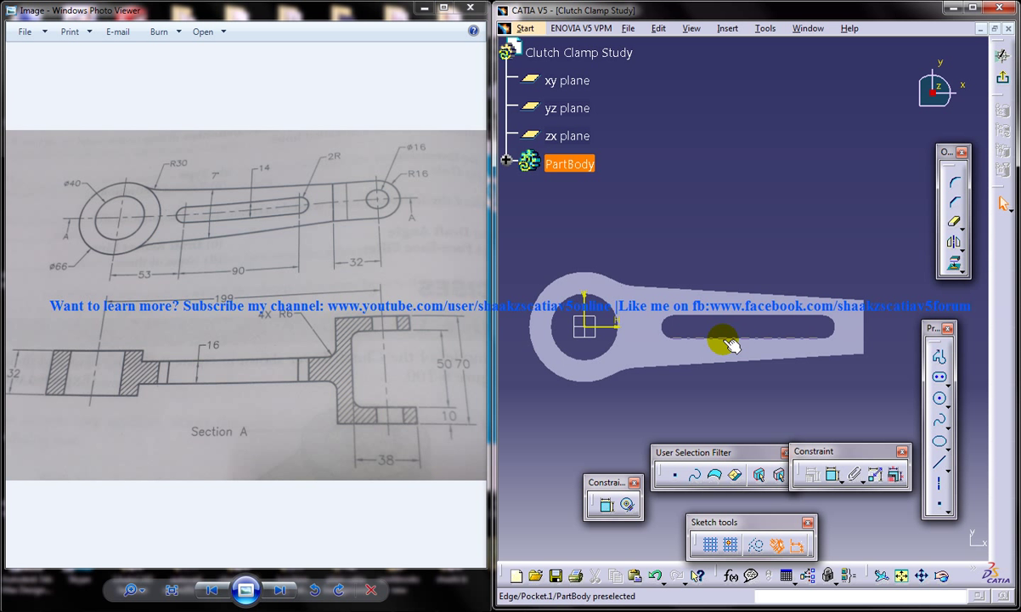
pyautogui.click(669, 285)
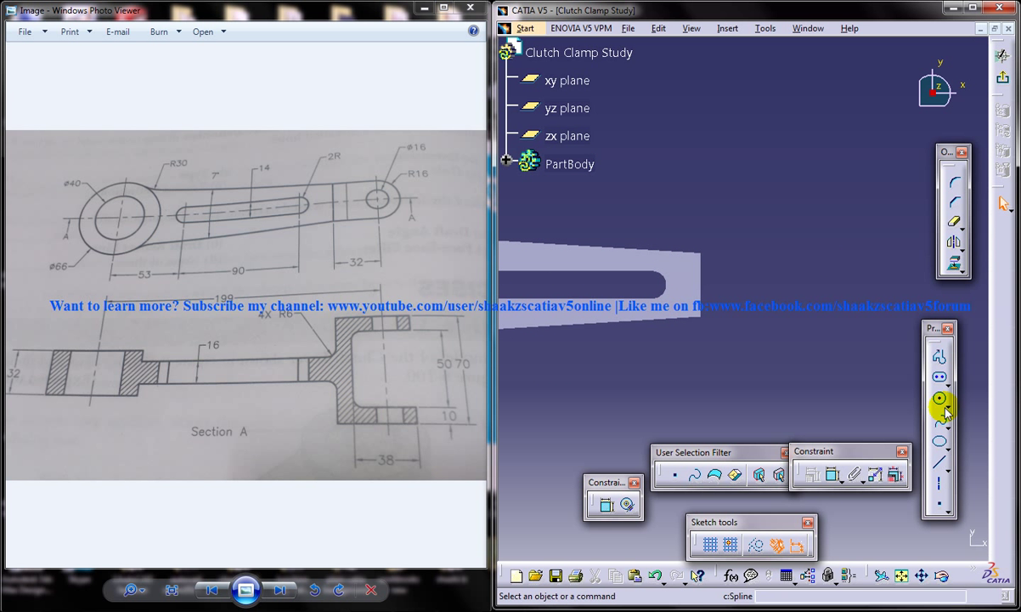
# Draw the hole circle past the arm's end and begin the outline profile lines
pyautogui.click(941, 399)
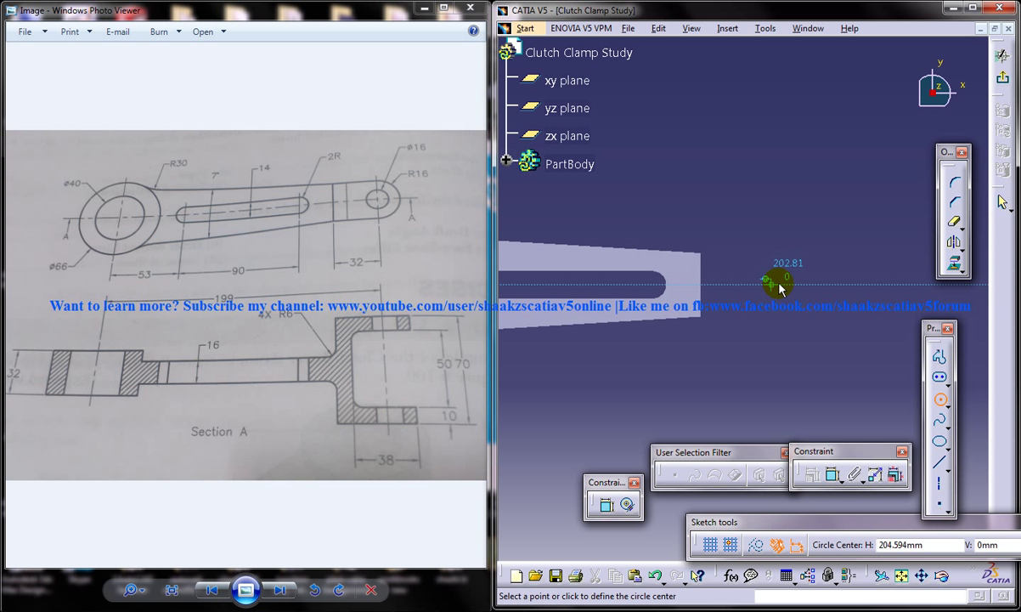
pyautogui.click(780, 282)
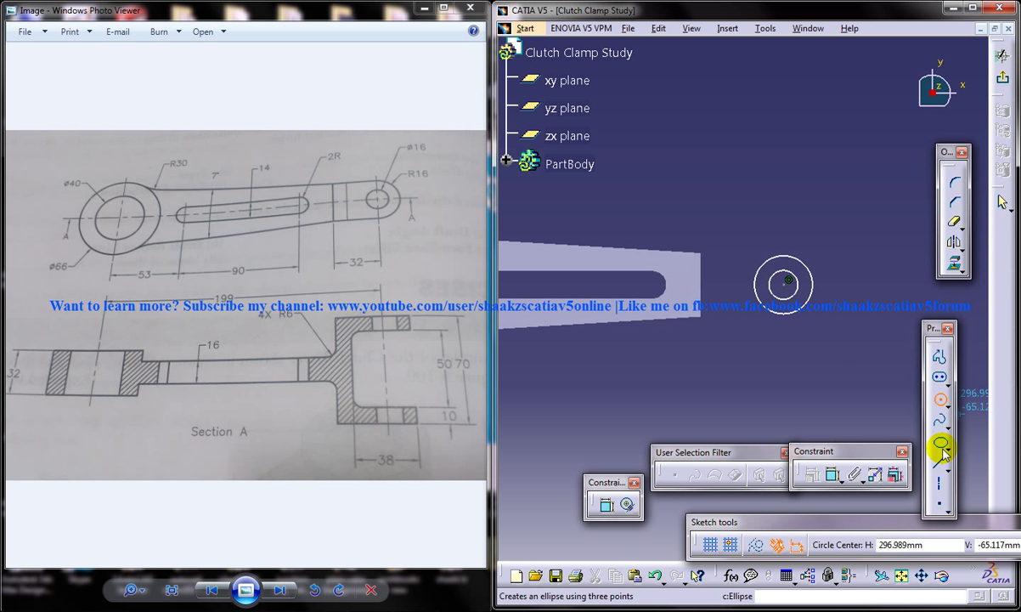
pyautogui.click(942, 448)
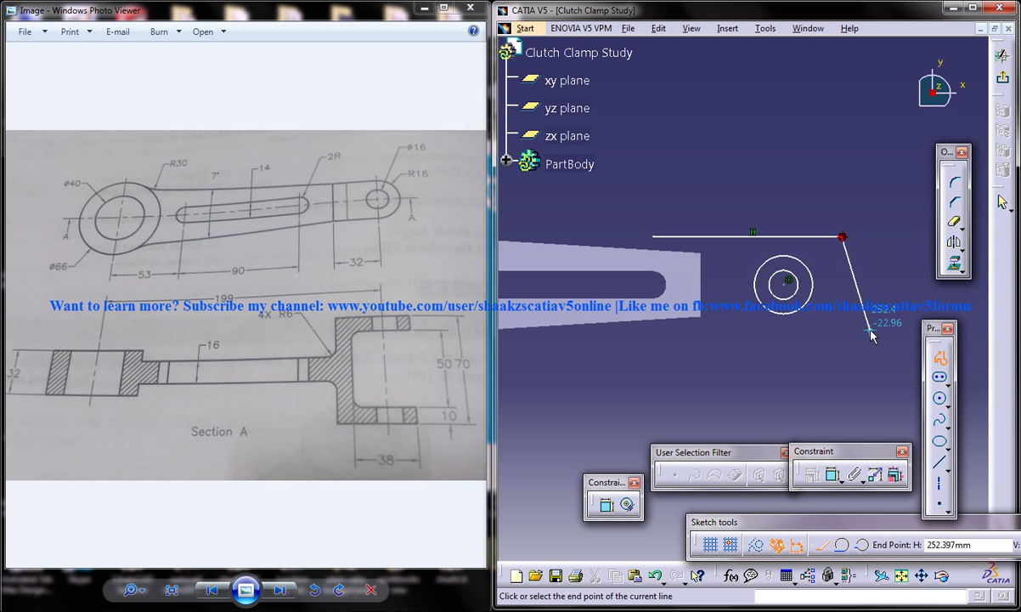
pyautogui.click(785, 248)
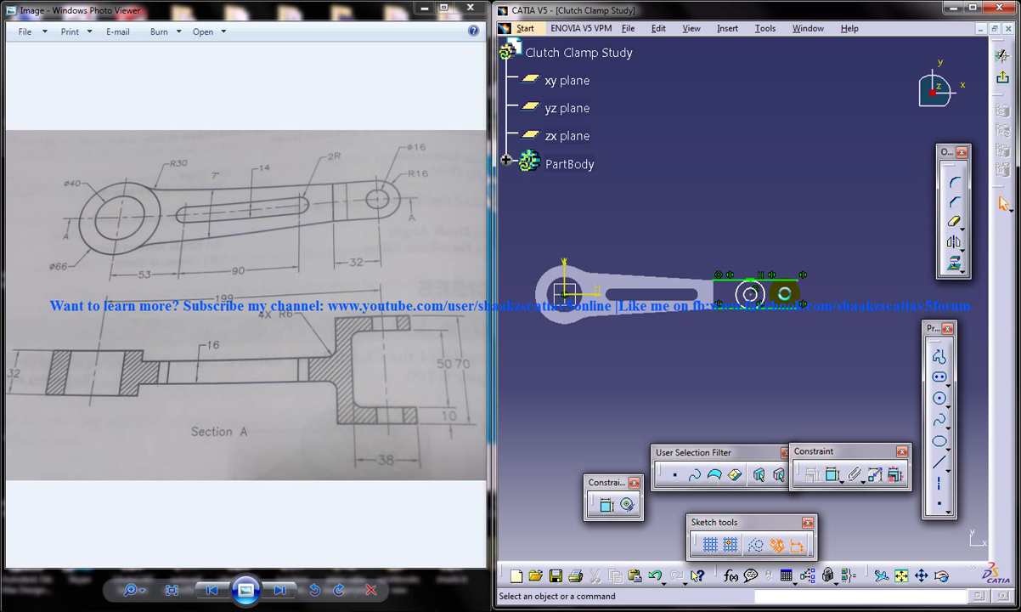
# Close the arm-end profile with its bottom line and pick the hole circle for its Ø16 dimension
pyautogui.click(953, 225)
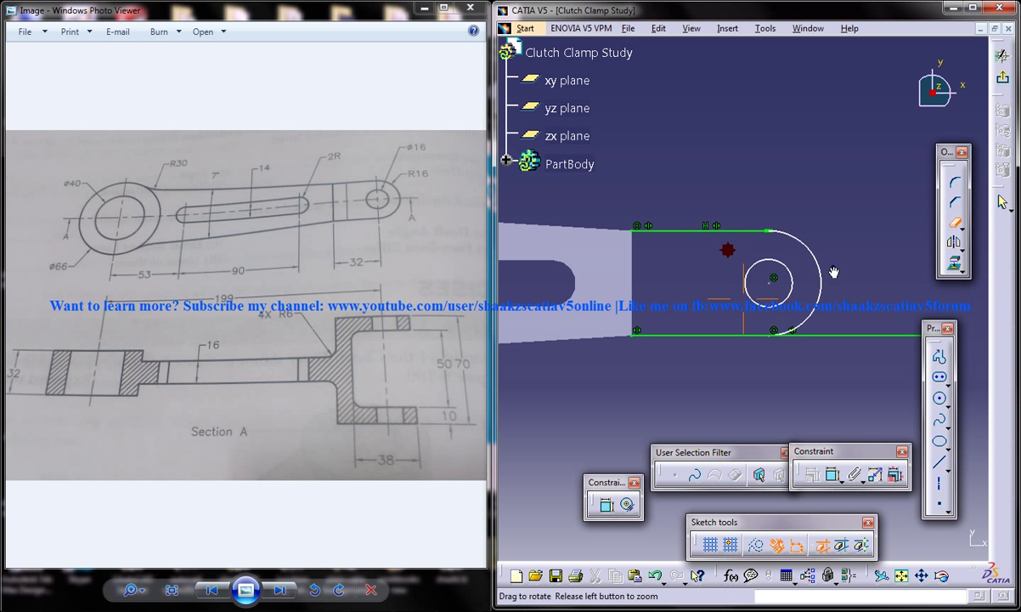
pyautogui.click(938, 357)
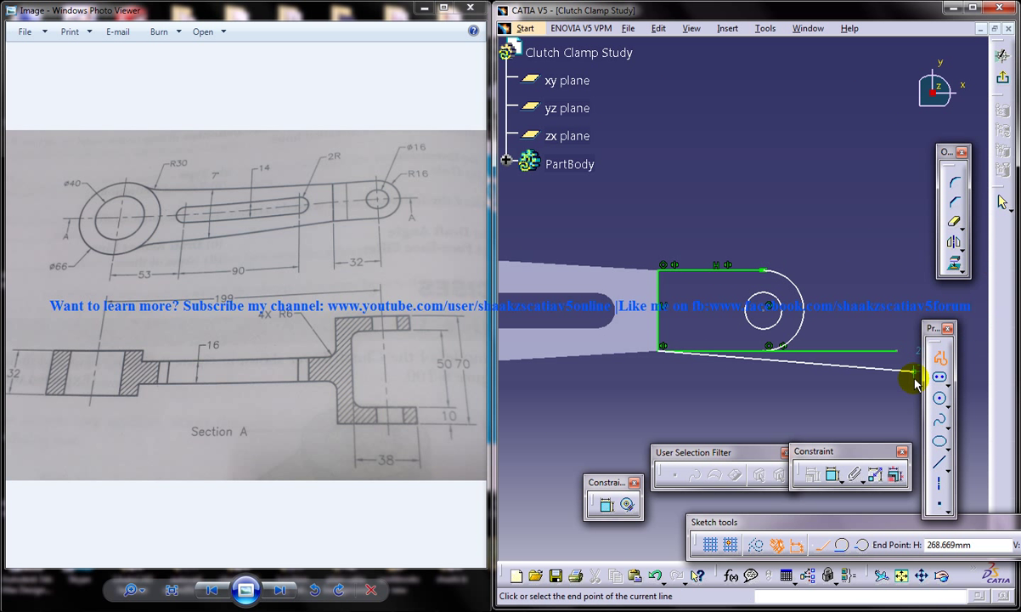
pyautogui.click(663, 344)
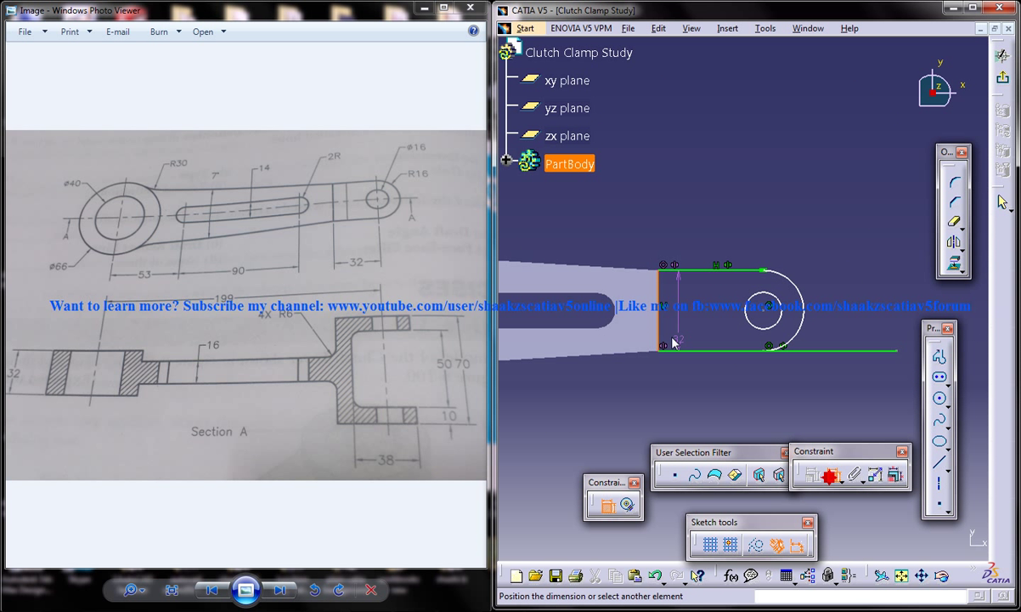
pyautogui.rightClick(672, 343)
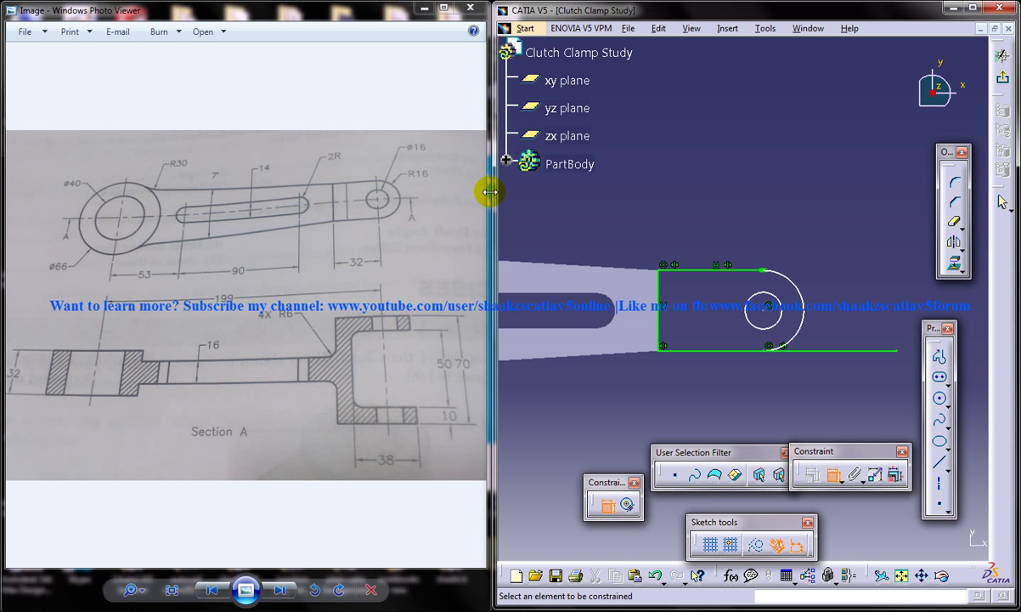
pyautogui.moveTo(806, 311)
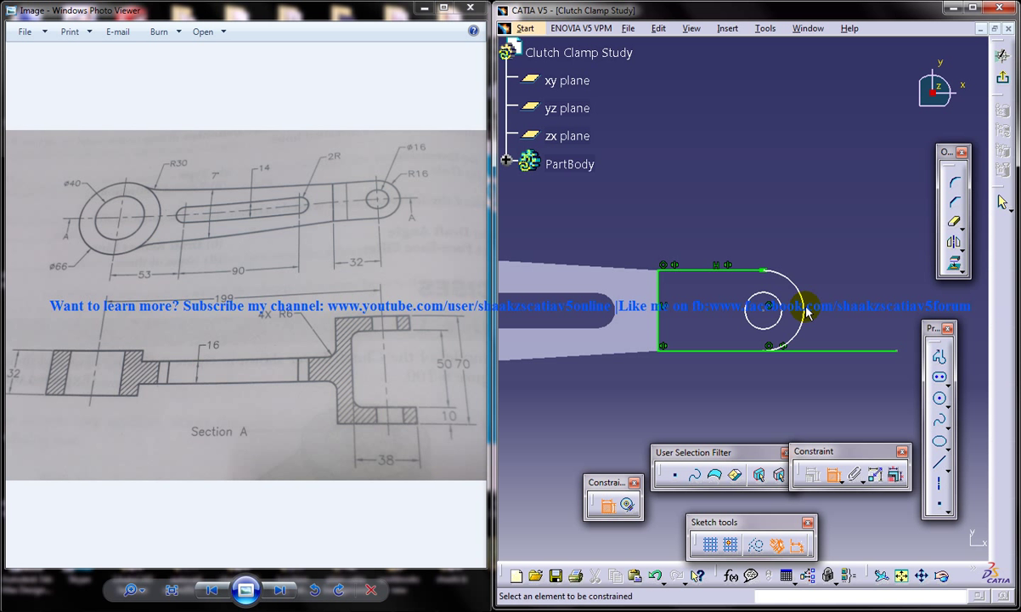
pyautogui.click(768, 306)
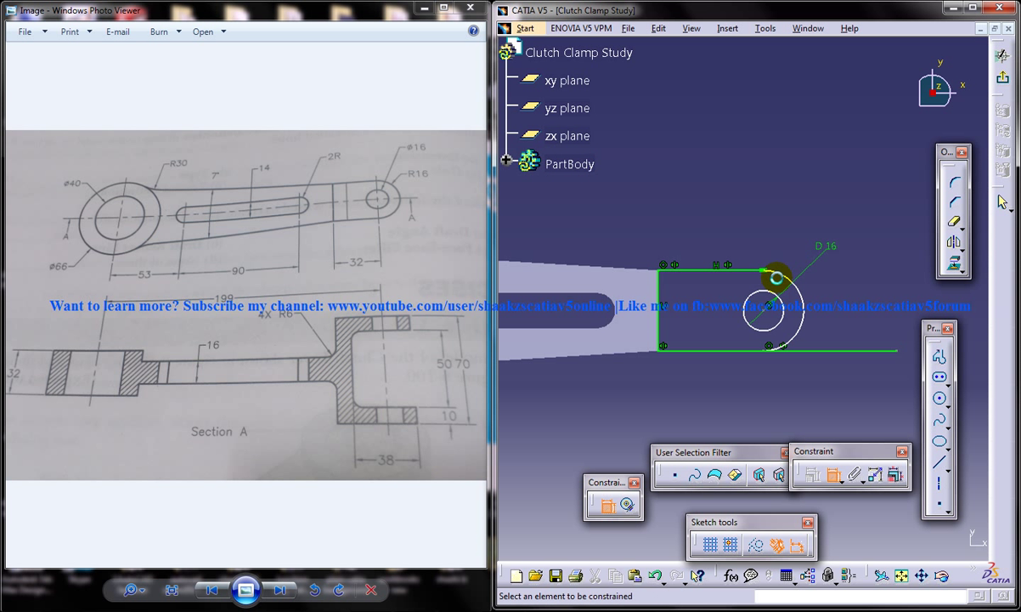
pyautogui.moveTo(663, 274)
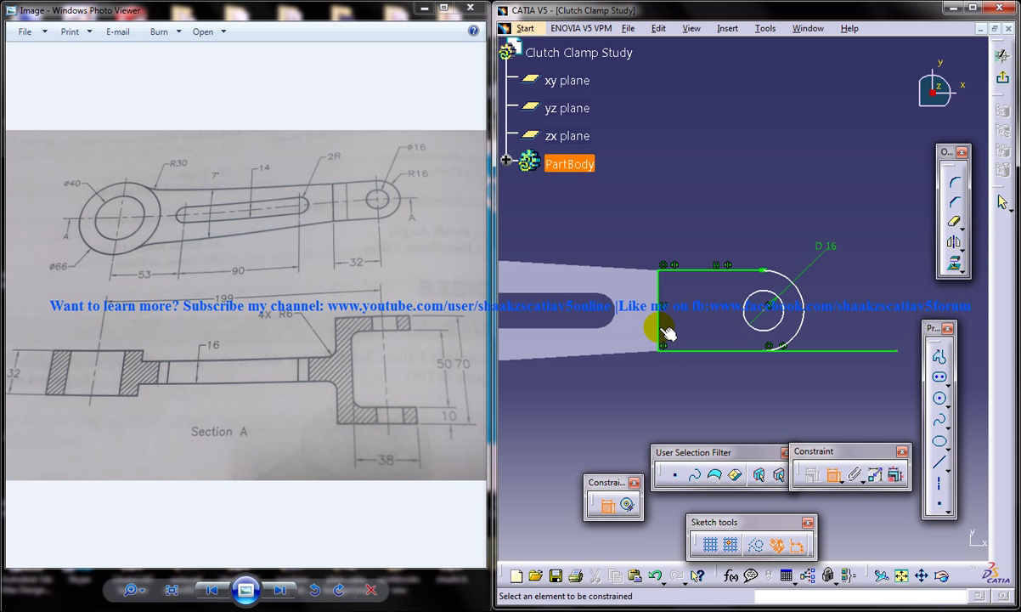
pyautogui.moveTo(781, 323)
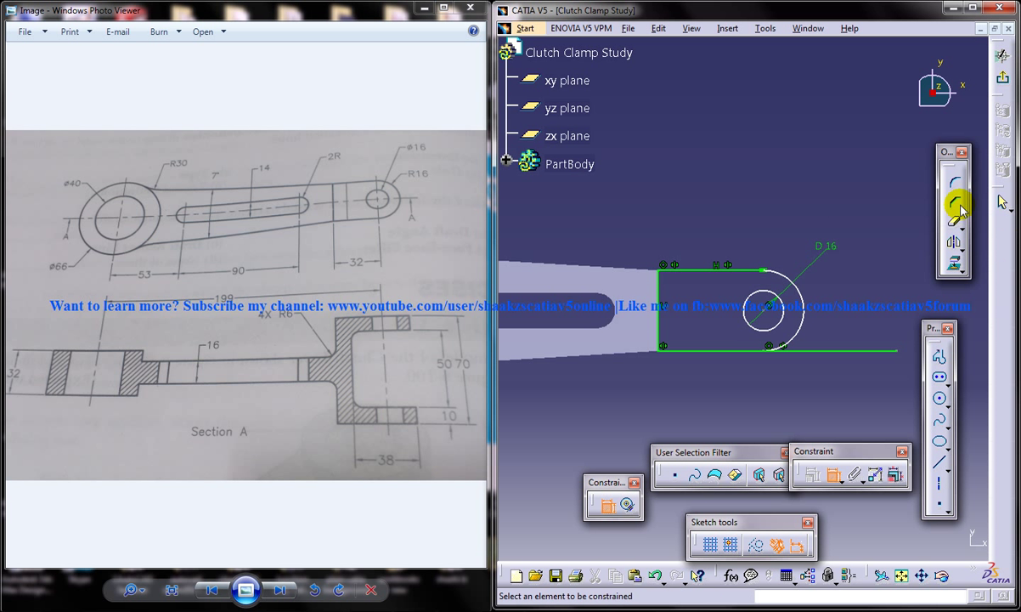
pyautogui.moveTo(761, 253)
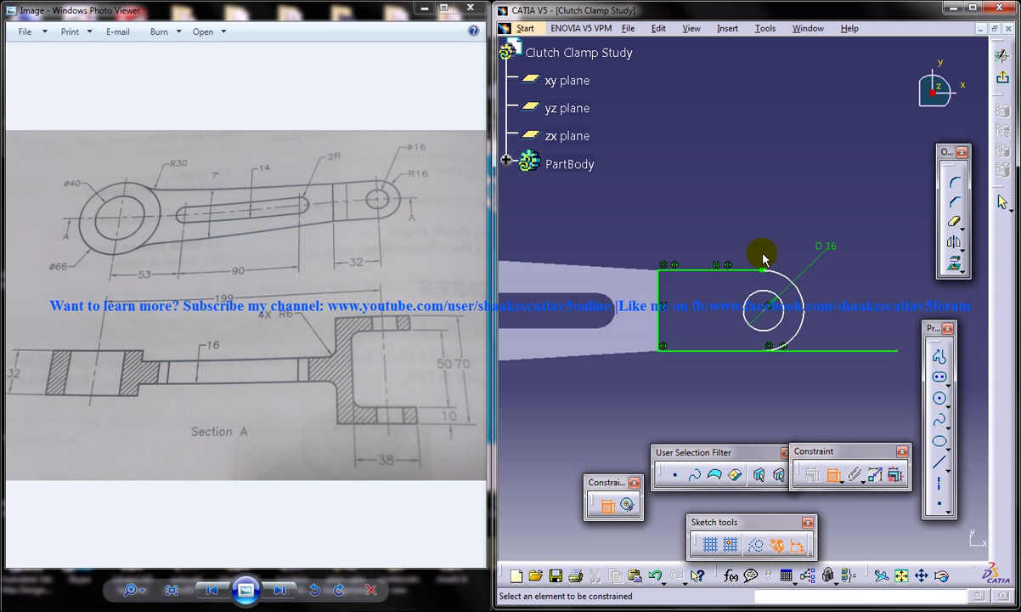
pyautogui.moveTo(819, 246)
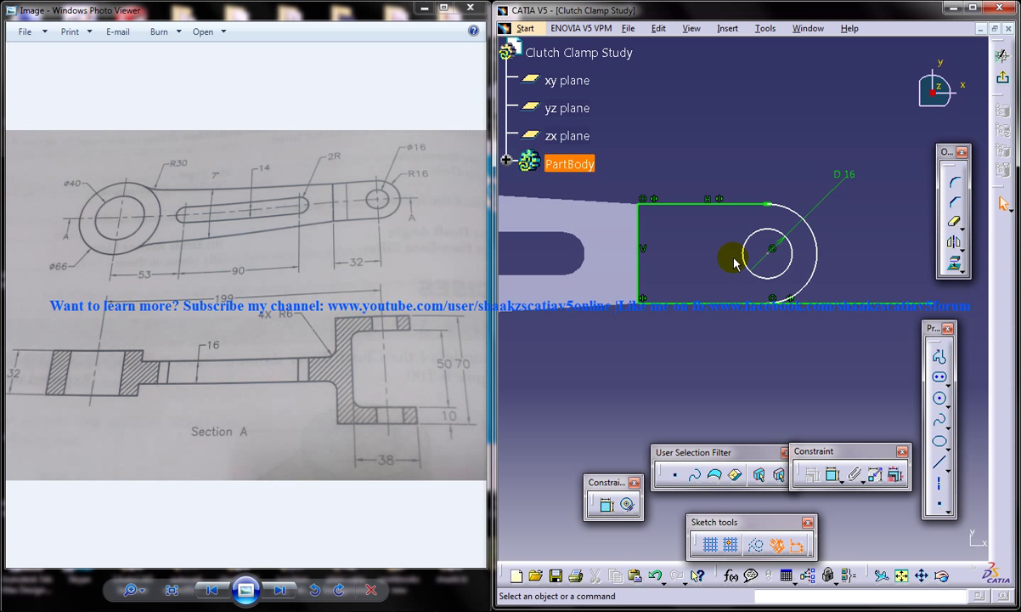
pyautogui.moveTo(819, 236)
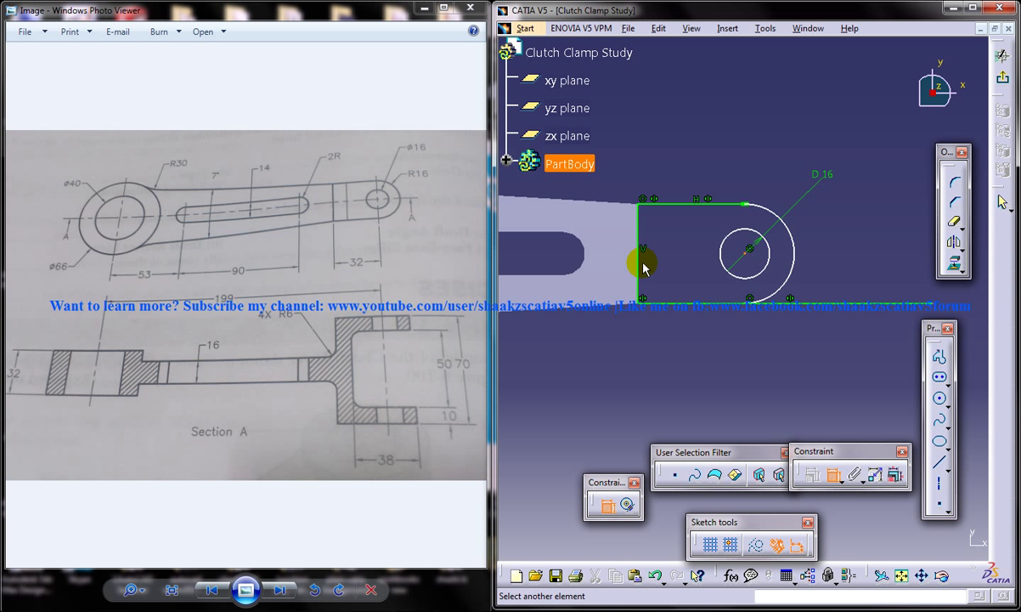
# Edit the profile's horizontal length dimension to its new value so the rectangle resizes
pyautogui.doubleClick(720, 356)
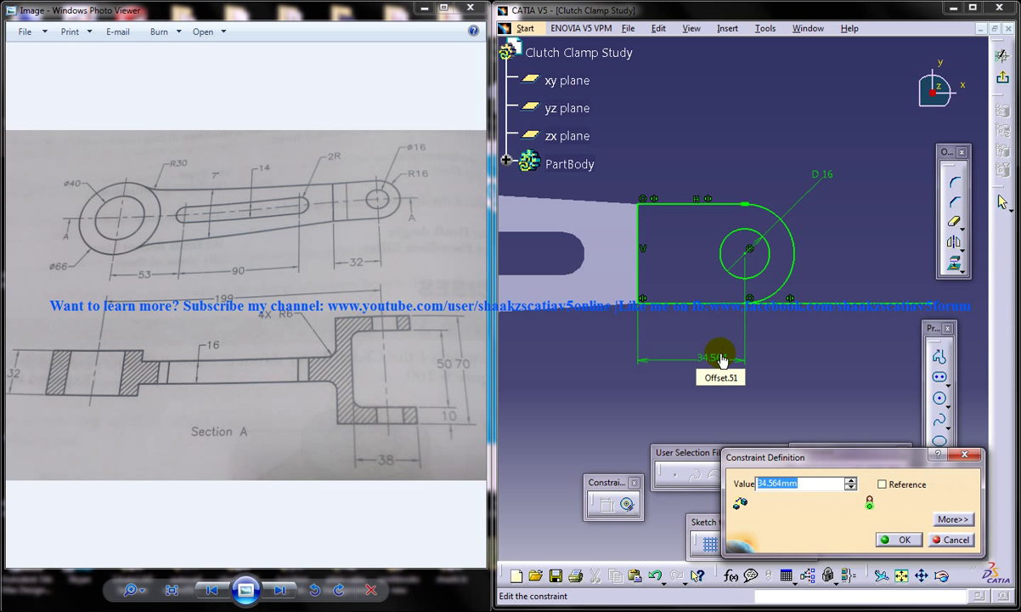
pyautogui.click(897, 541)
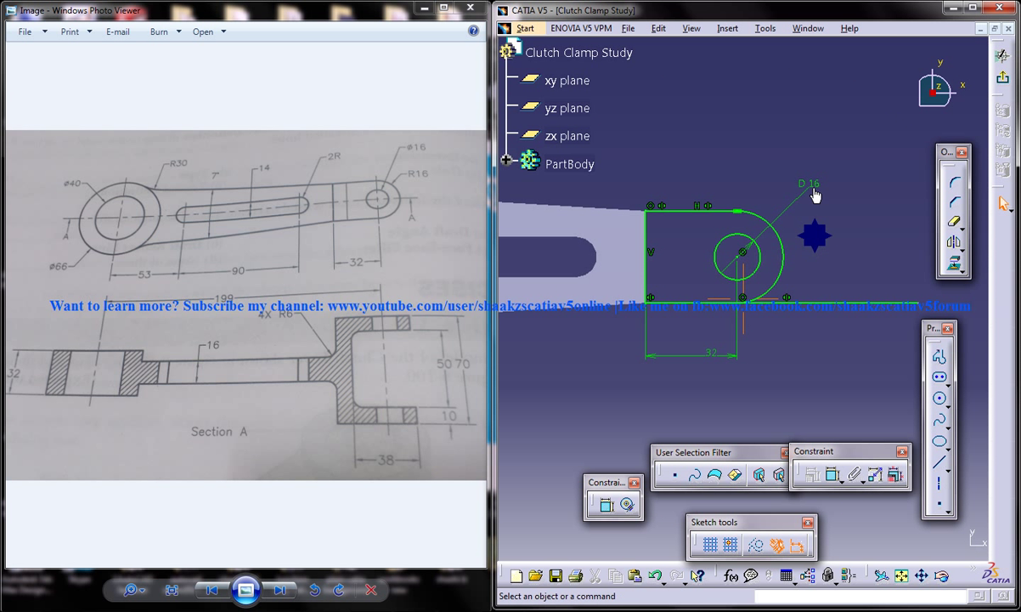
pyautogui.moveTo(824, 308)
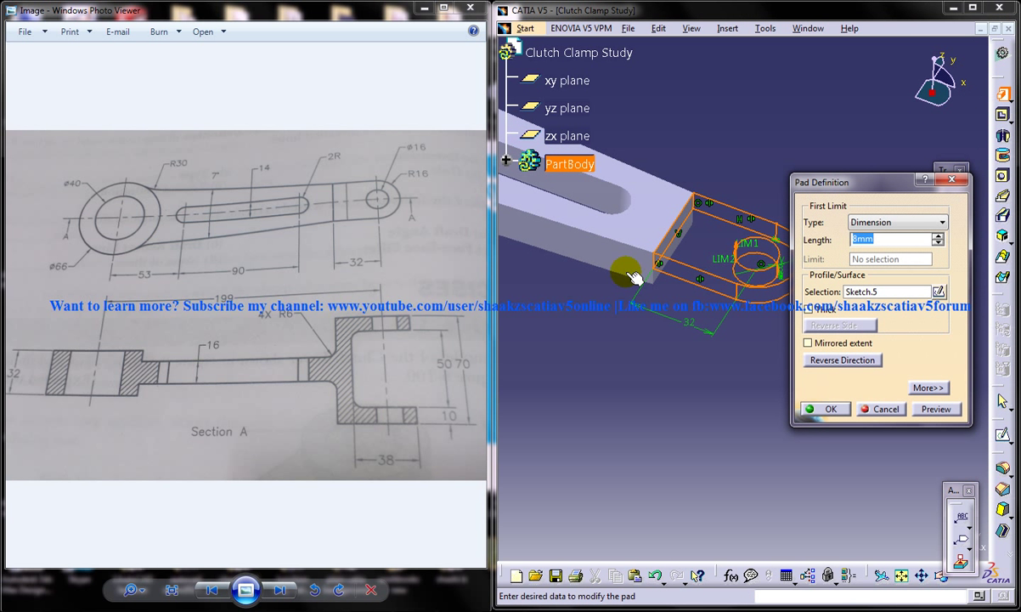
pyautogui.moveTo(435, 337)
pyautogui.write('35')
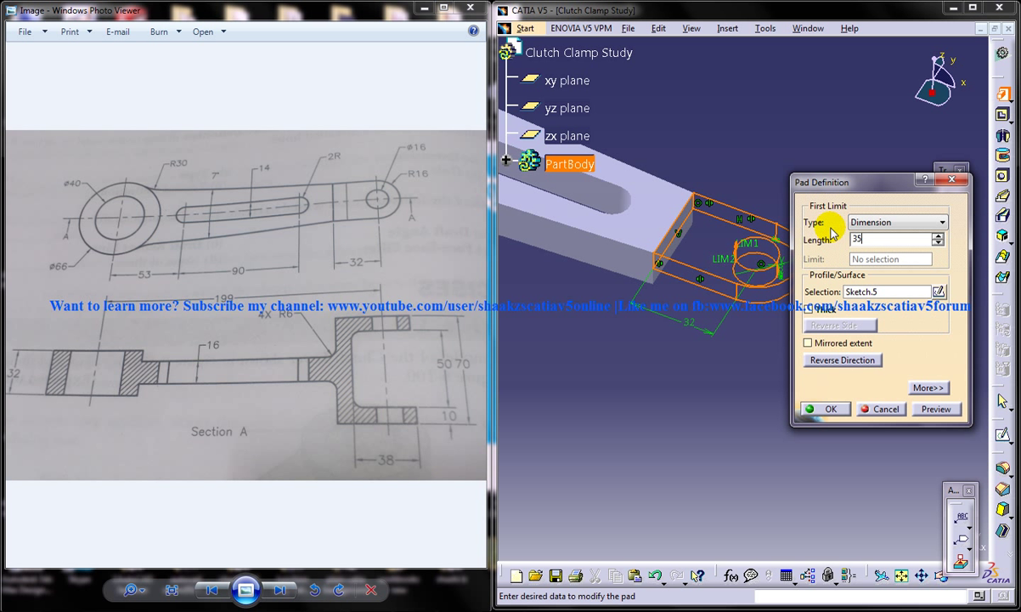
# Pad the profile into a raised block with the through hole and orbit to inspect it
pyautogui.click(831, 408)
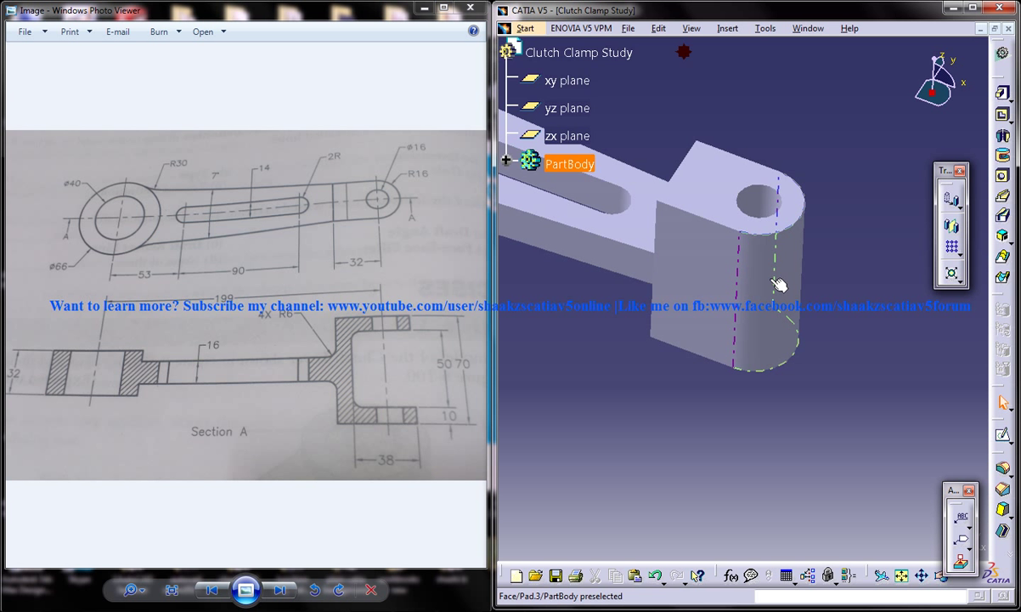
pyautogui.moveTo(779, 286); pyautogui.dragTo(671, 316)
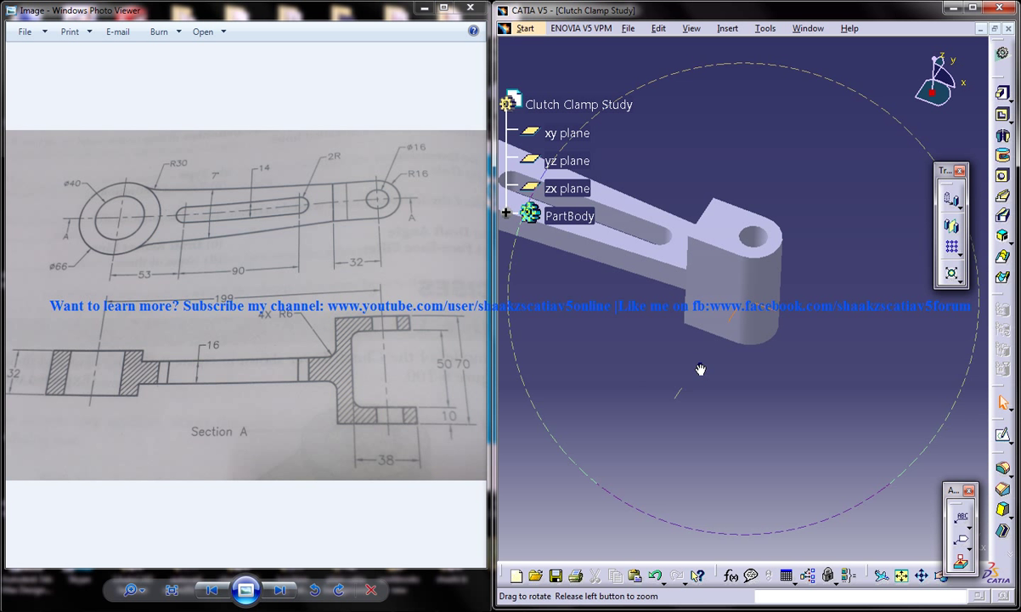
pyautogui.click(566, 187)
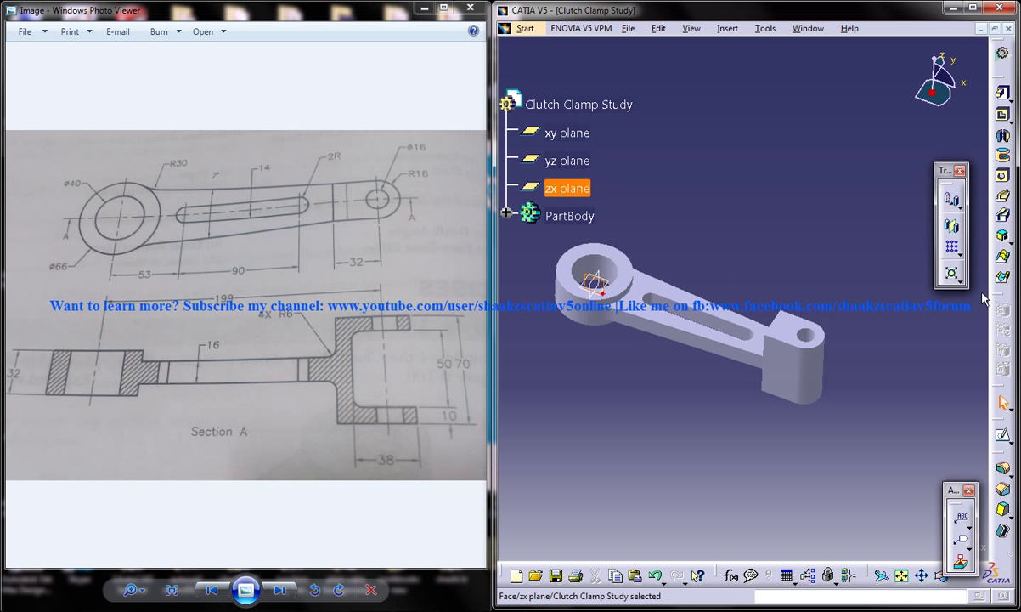
pyautogui.click(670, 422)
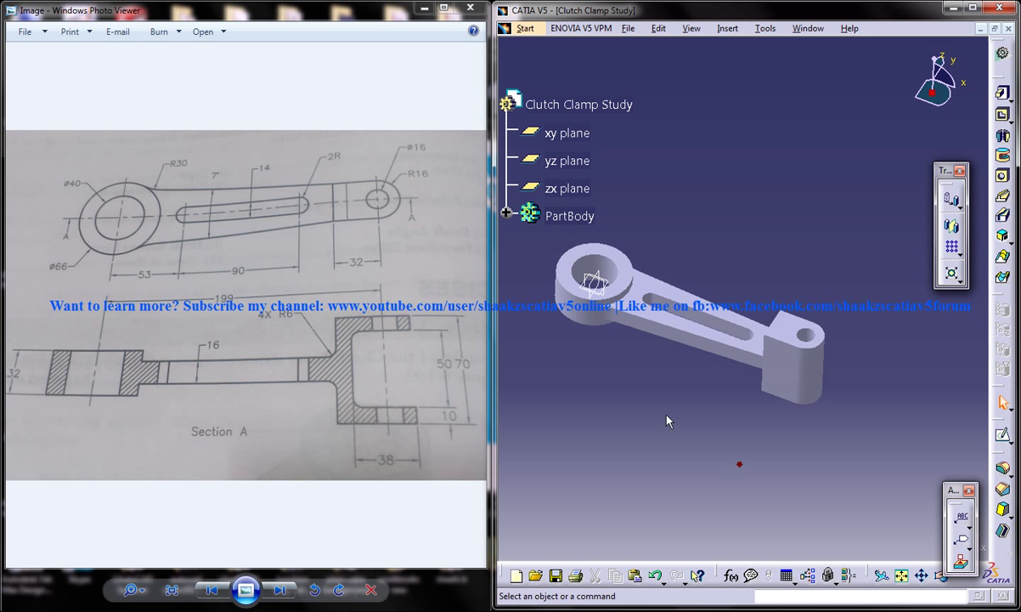
pyautogui.moveTo(667, 421); pyautogui.dragTo(686, 358)
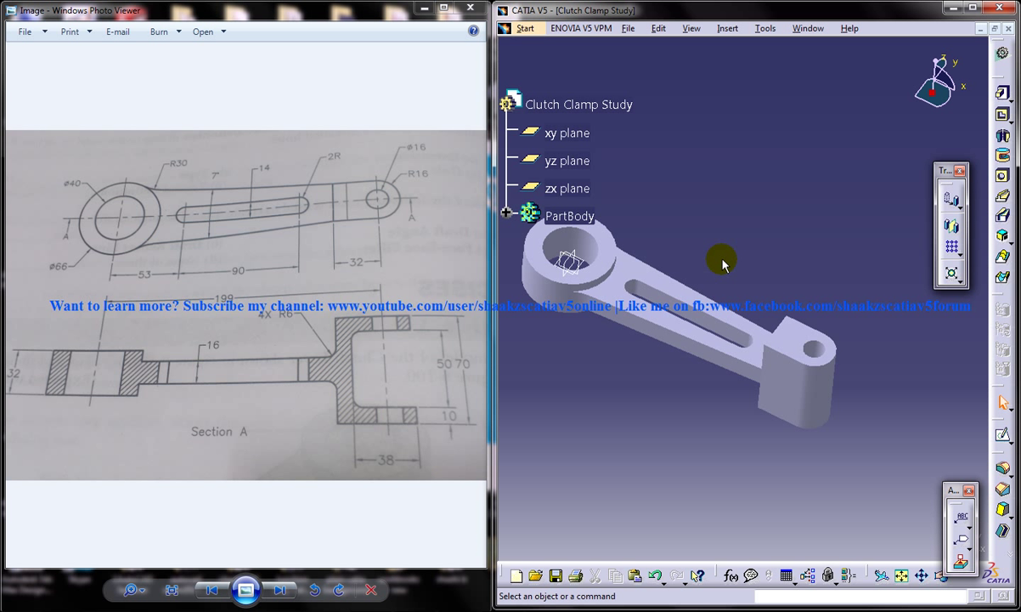
pyautogui.moveTo(741, 258)
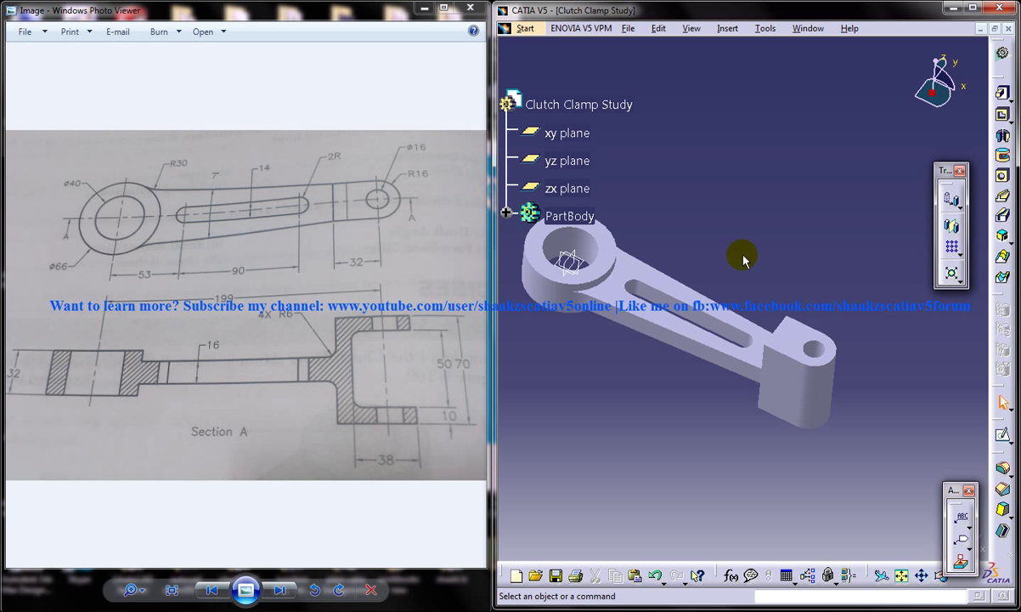